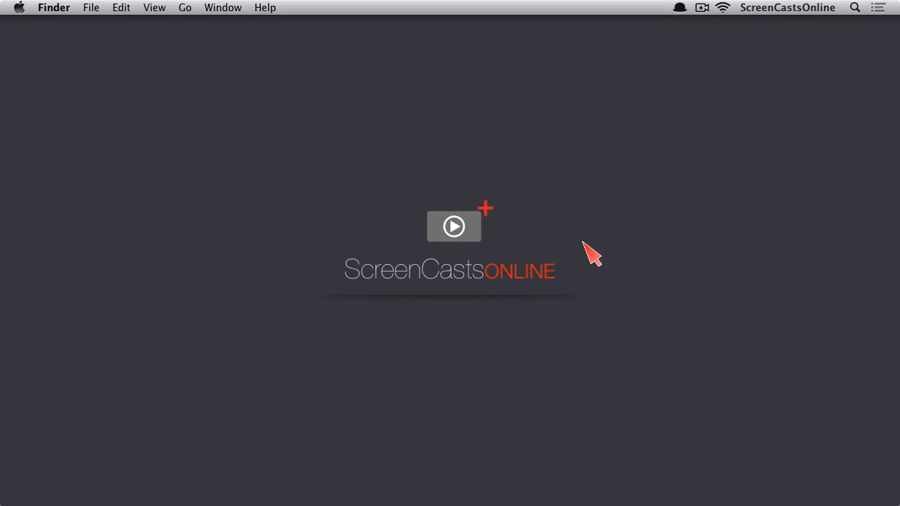
mouse_move(587, 263)
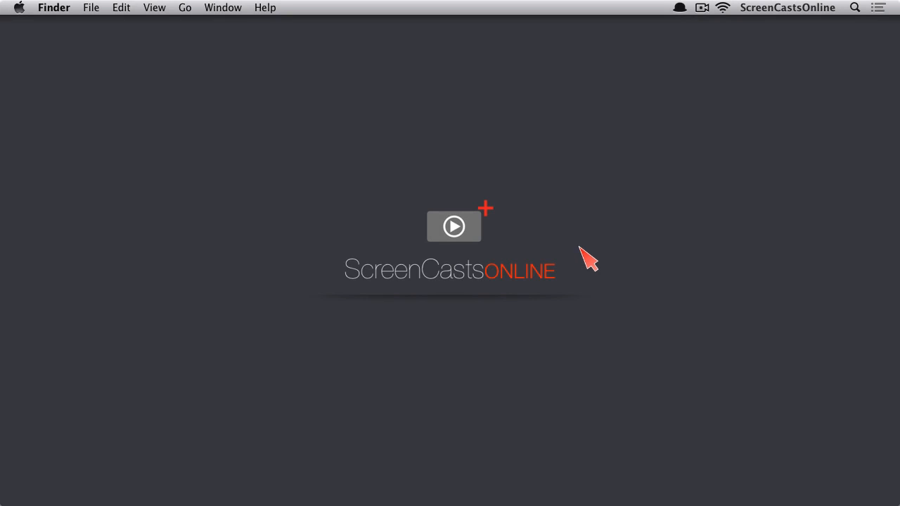
mouse_move(457, 492)
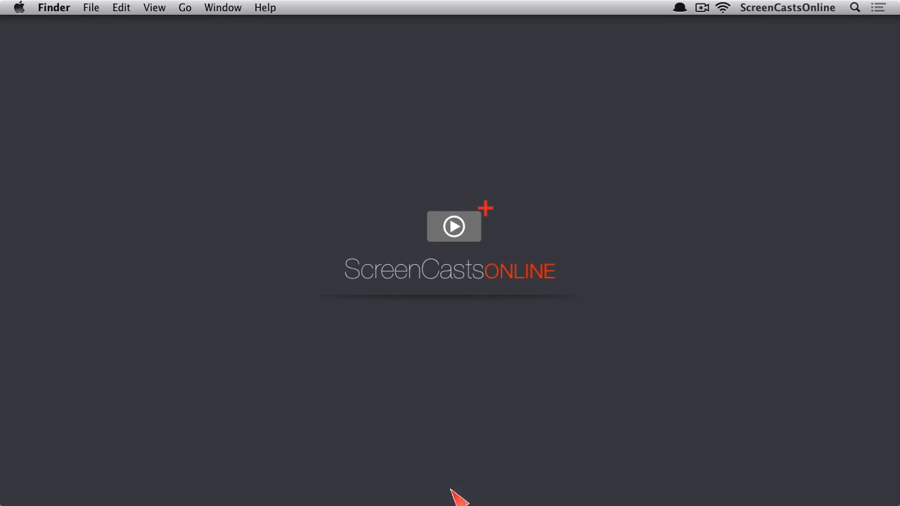
mouse_move(272, 480)
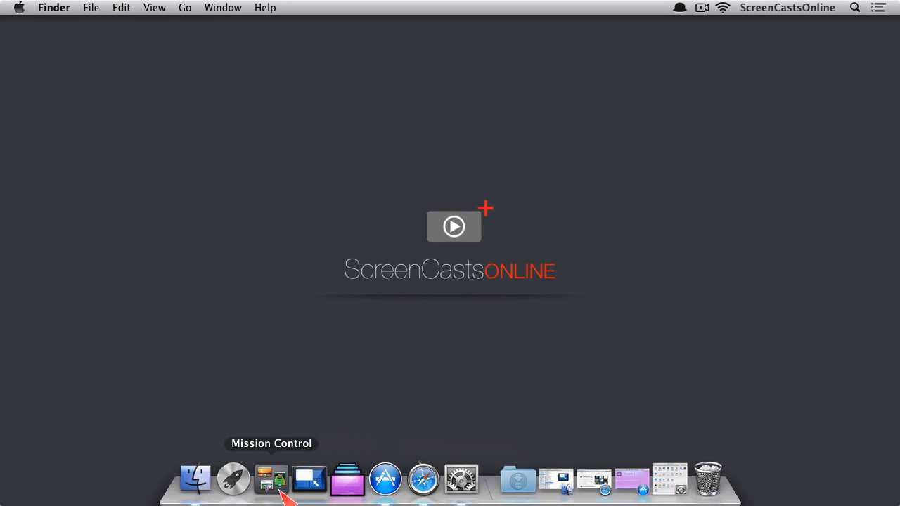
Step: Add a third space, Desktop 3, next to Dashboard, Desktop 1 and Desktop 2 in Mission Control
left_click(272, 480)
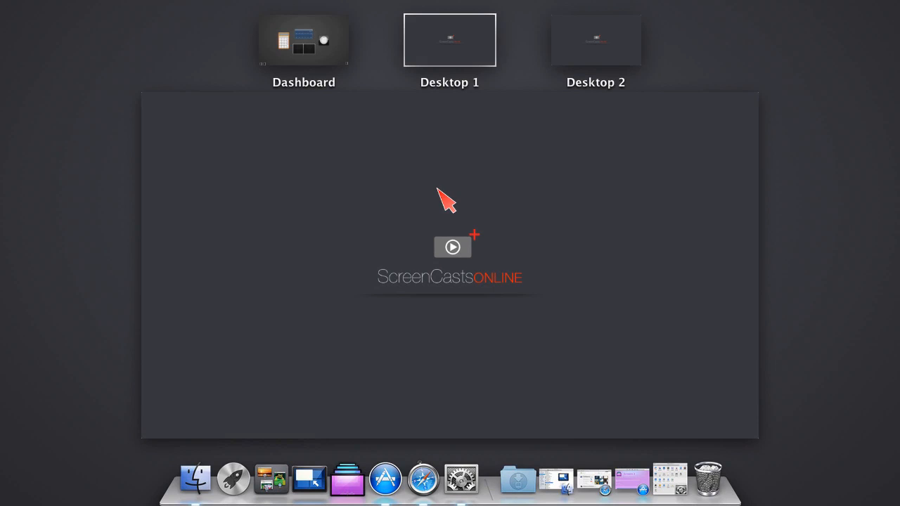
mouse_move(357, 260)
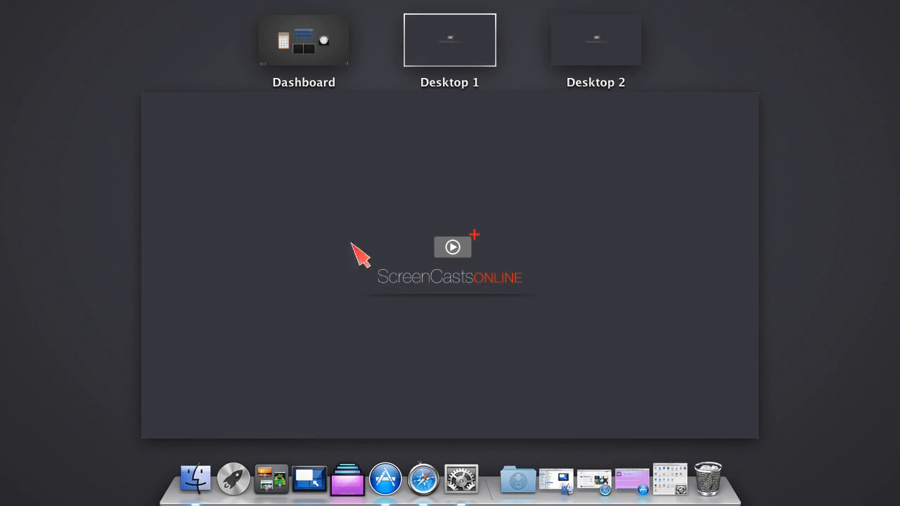
mouse_move(497, 279)
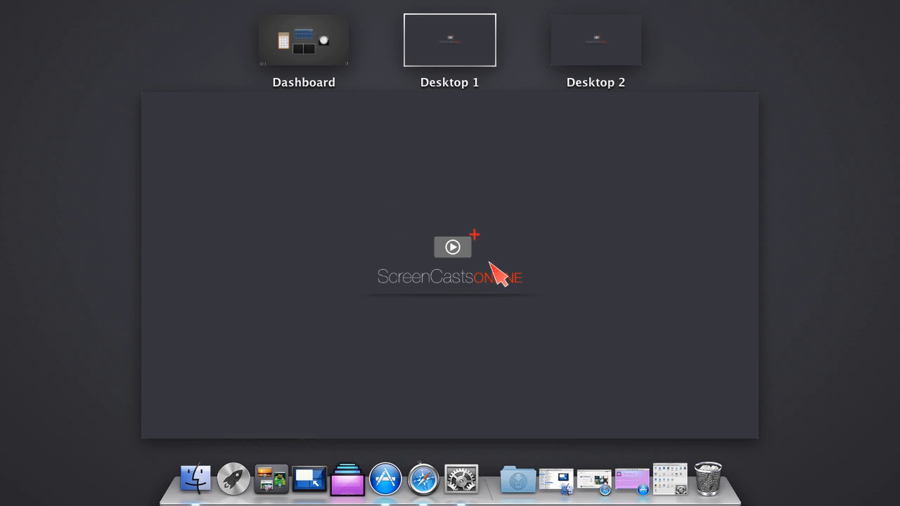
mouse_move(471, 104)
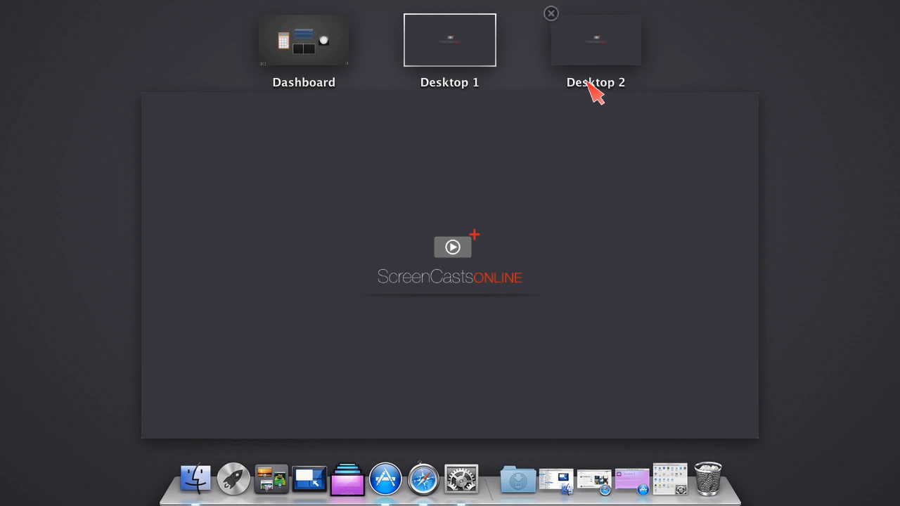
mouse_move(896, 52)
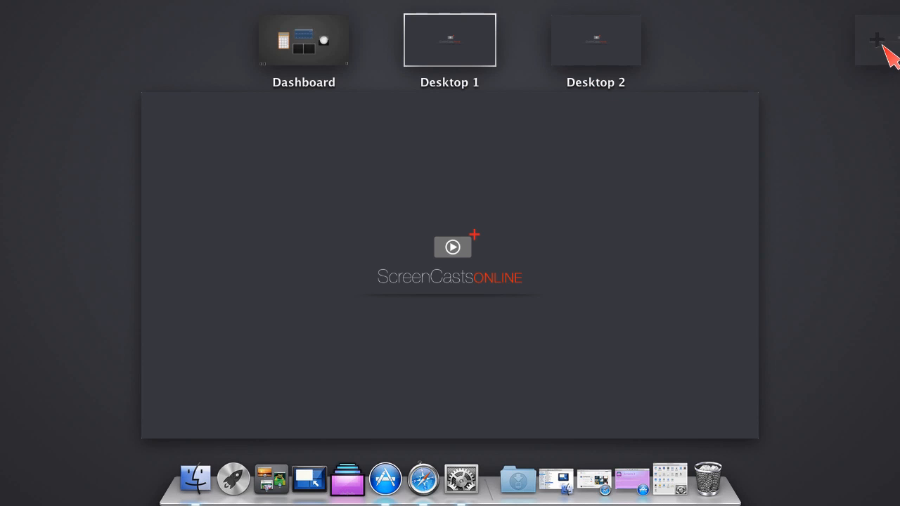
left_click(875, 40)
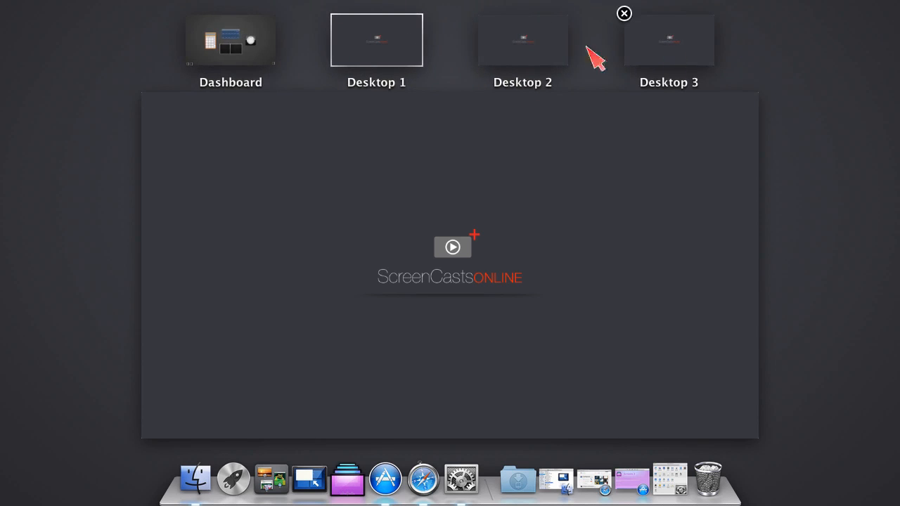
mouse_move(504, 218)
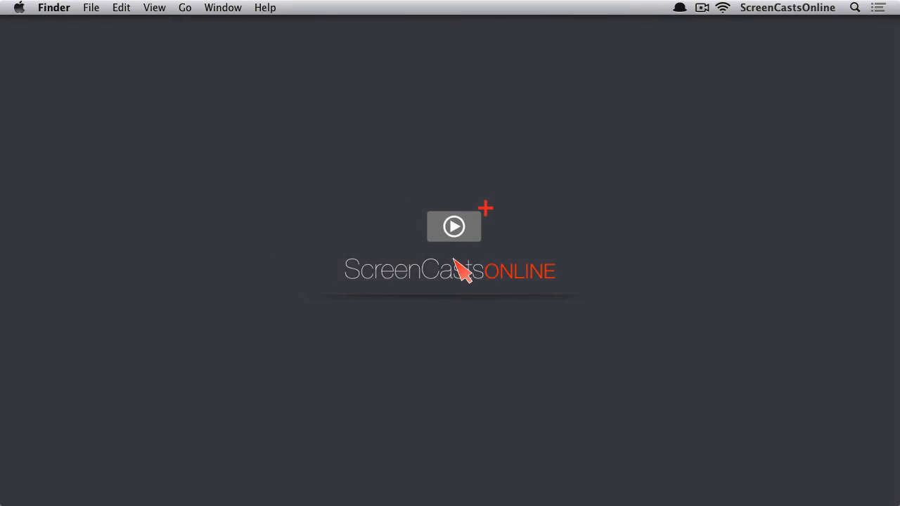
mouse_move(434, 369)
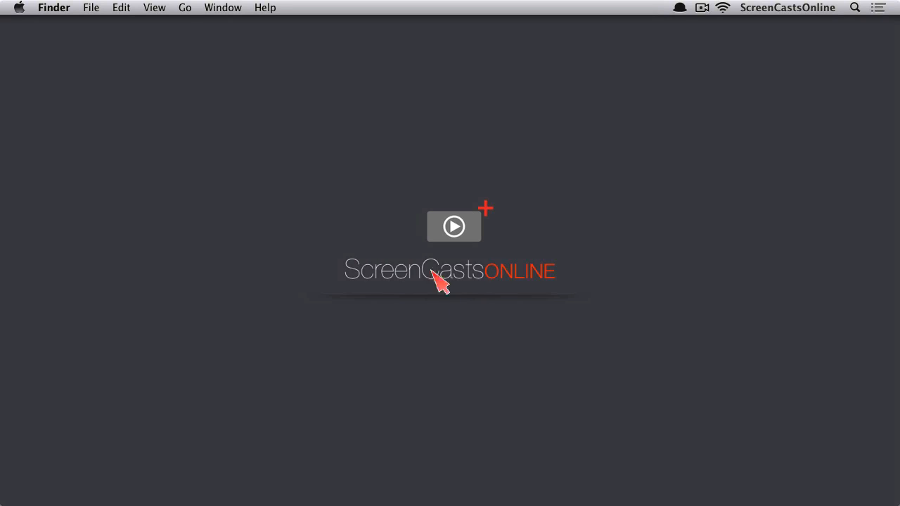
mouse_move(636, 306)
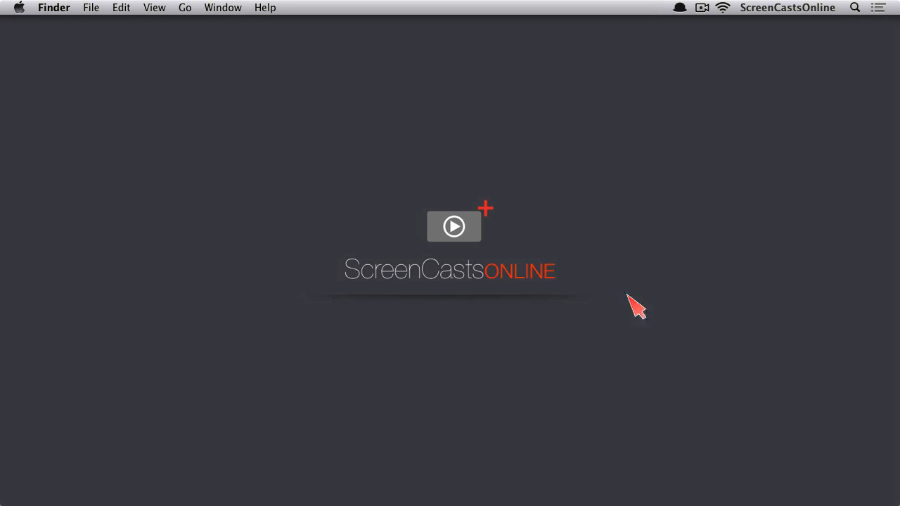
mouse_move(590, 174)
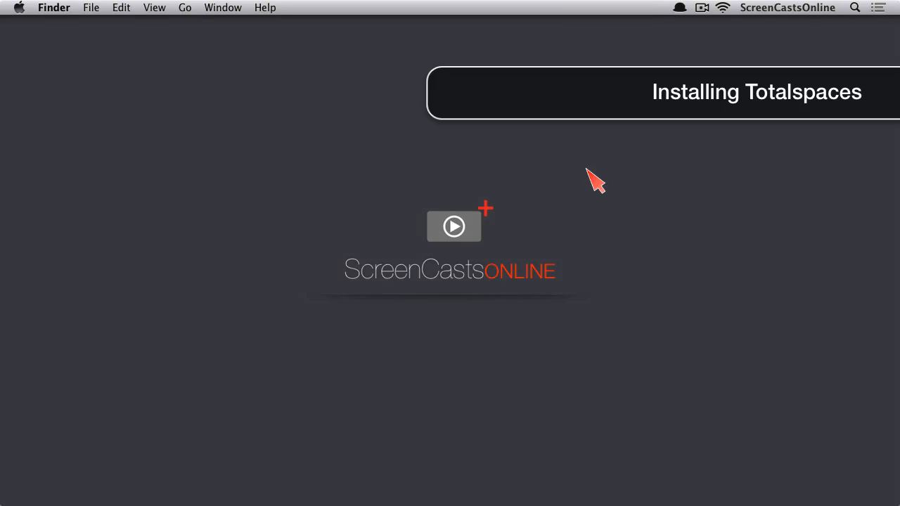
mouse_move(556, 478)
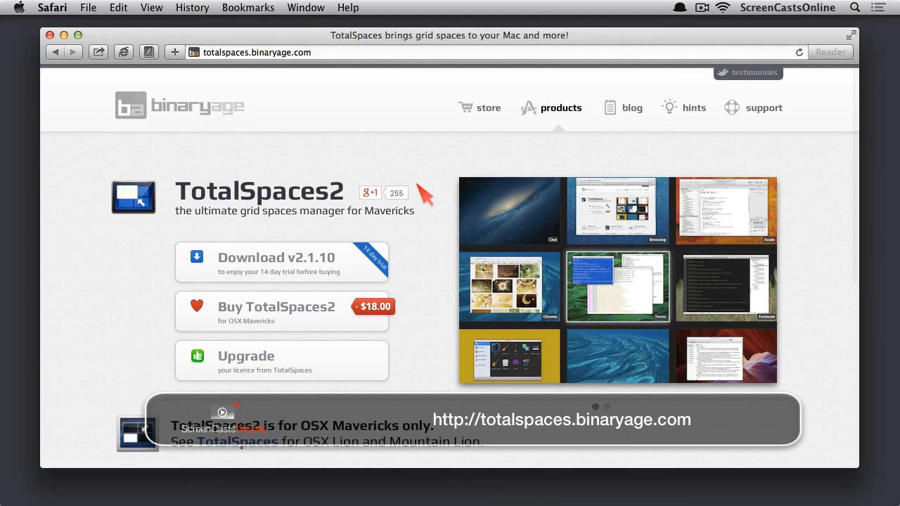
mouse_move(338, 208)
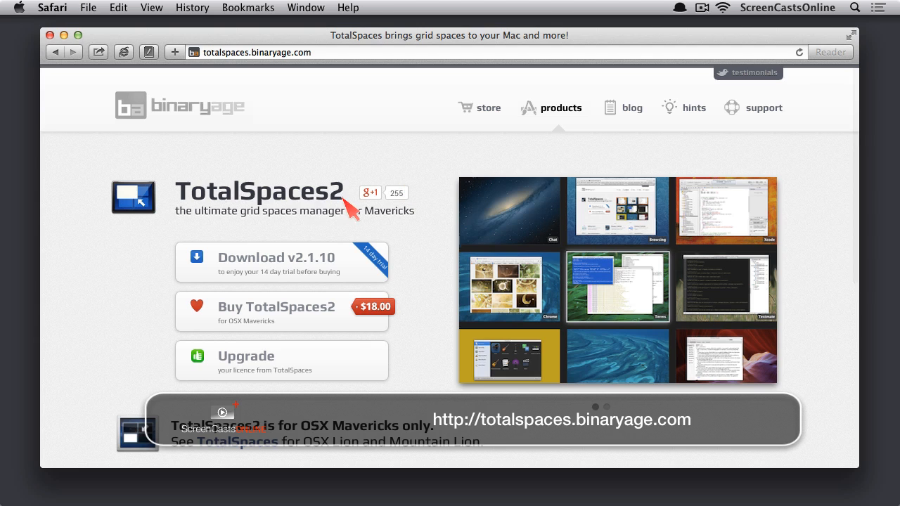
mouse_move(427, 228)
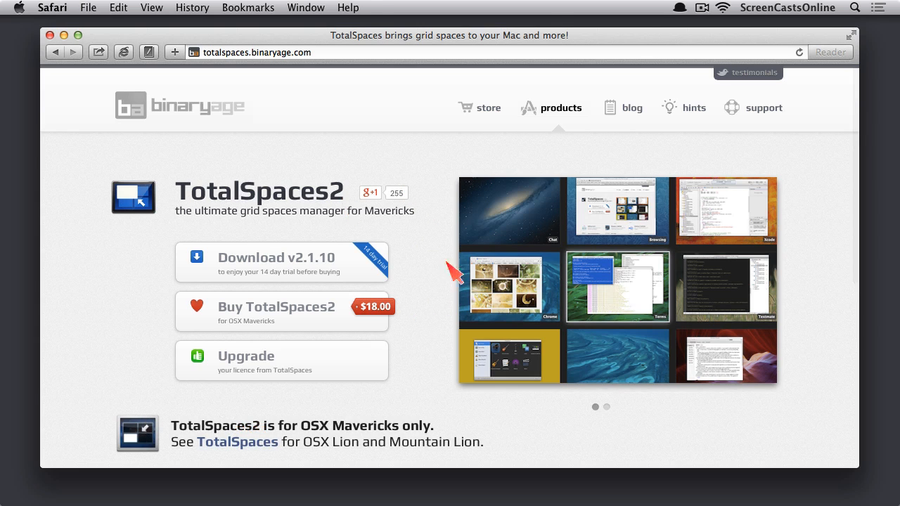
mouse_move(752, 446)
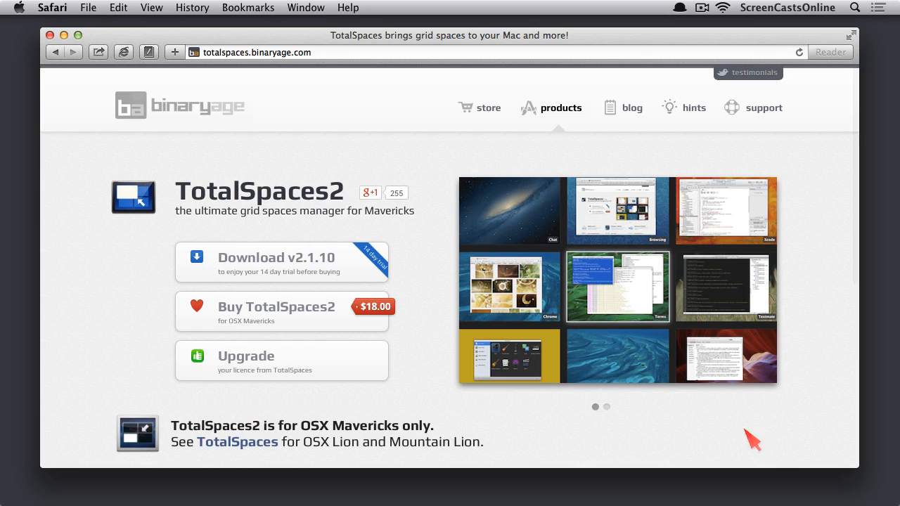
mouse_move(804, 426)
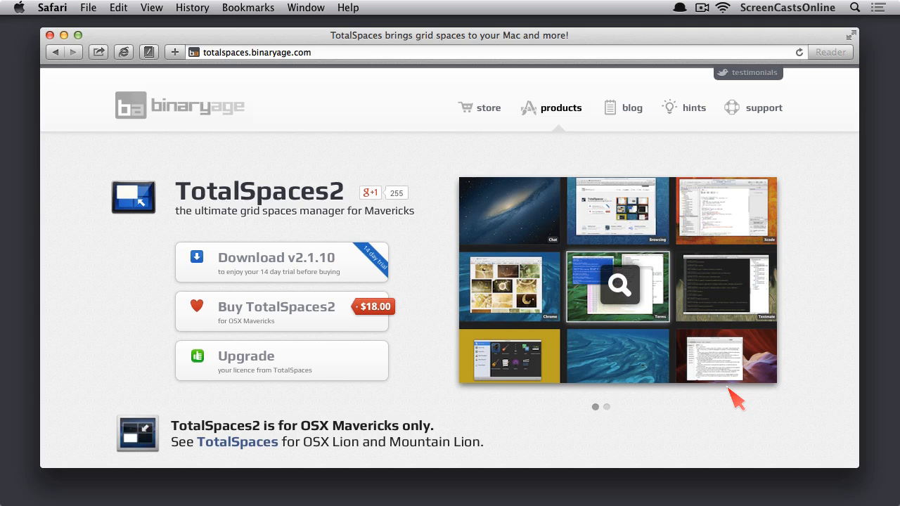
mouse_move(775, 417)
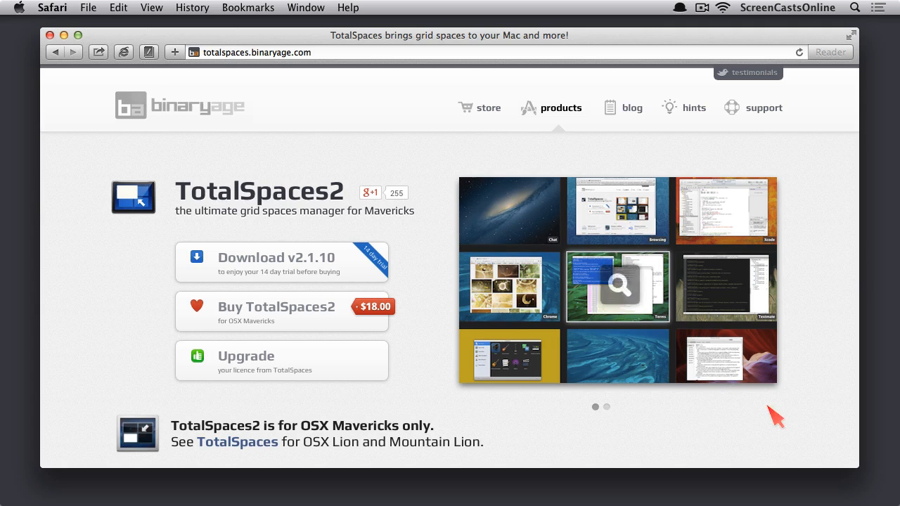
Step: Download the TotalSpaces2 v2.1.10 trial and launch TotalSpaces2.pkg from Safari's downloads list
scroll("down", 3)
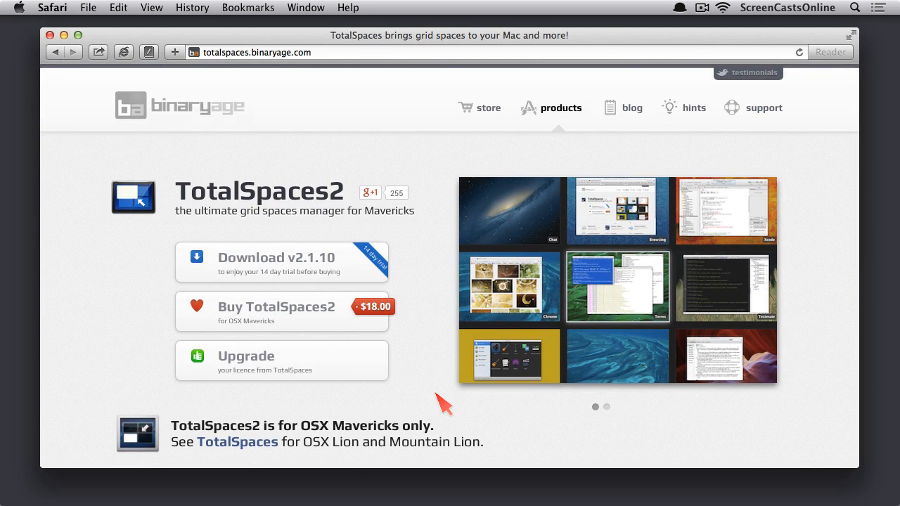
left_click(286, 266)
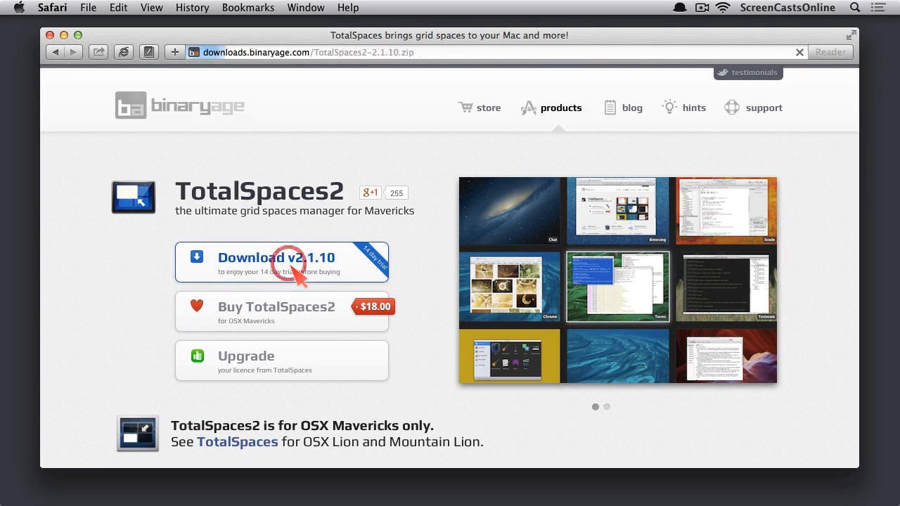
left_click(286, 268)
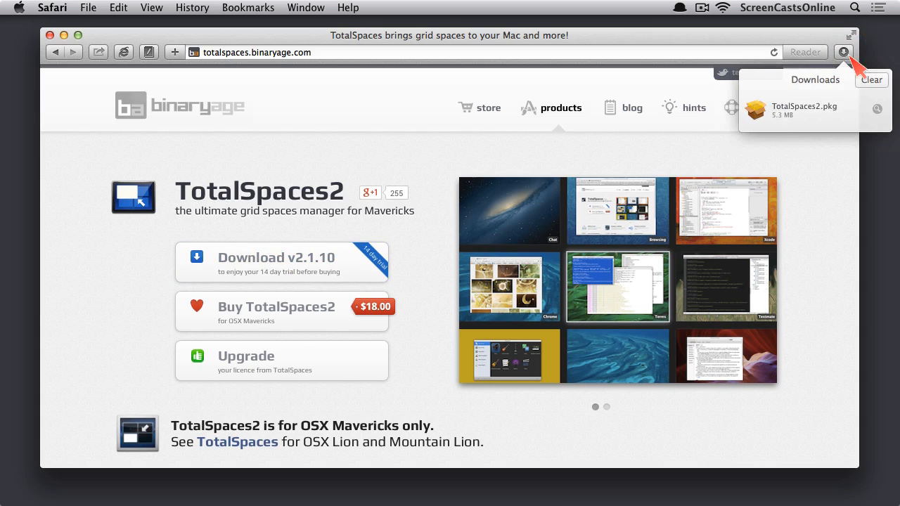
double_click(793, 109)
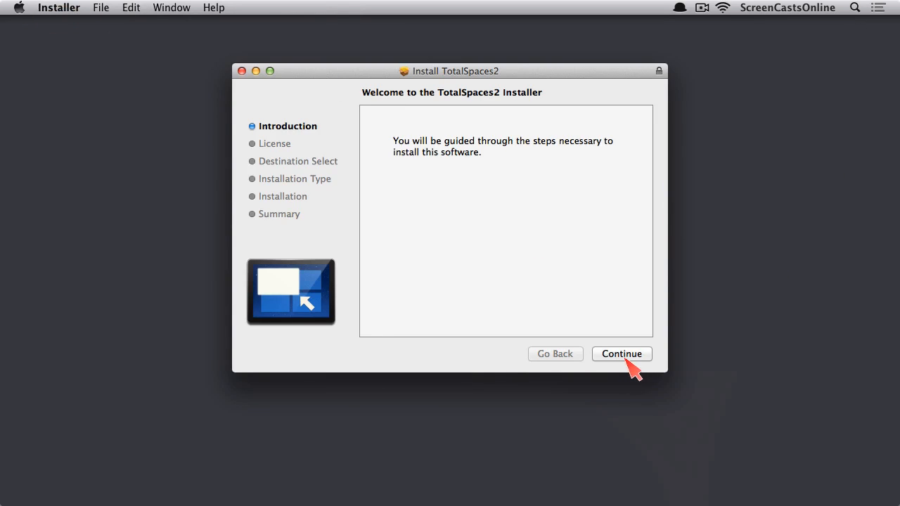
Step: Install TotalSpaces2 with the standard installation, authorizing with the admin password, then close the Installer
left_click(622, 353)
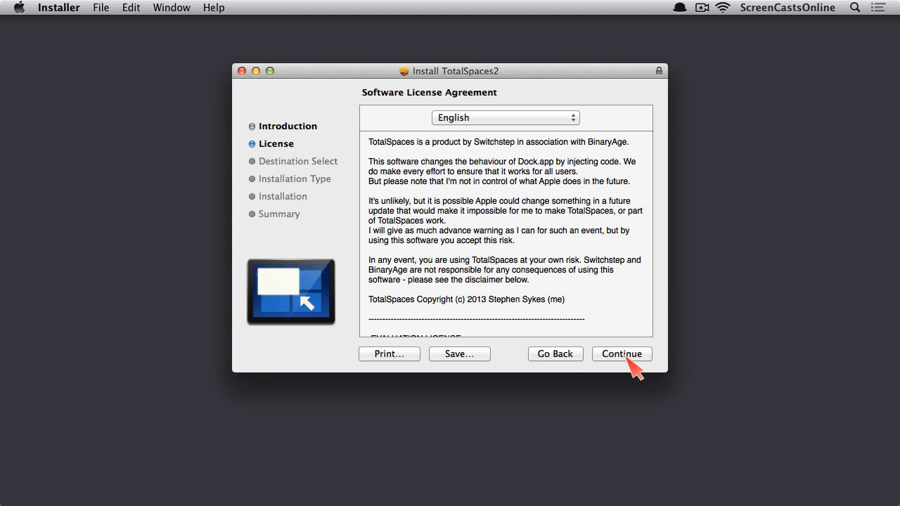
left_click(622, 354)
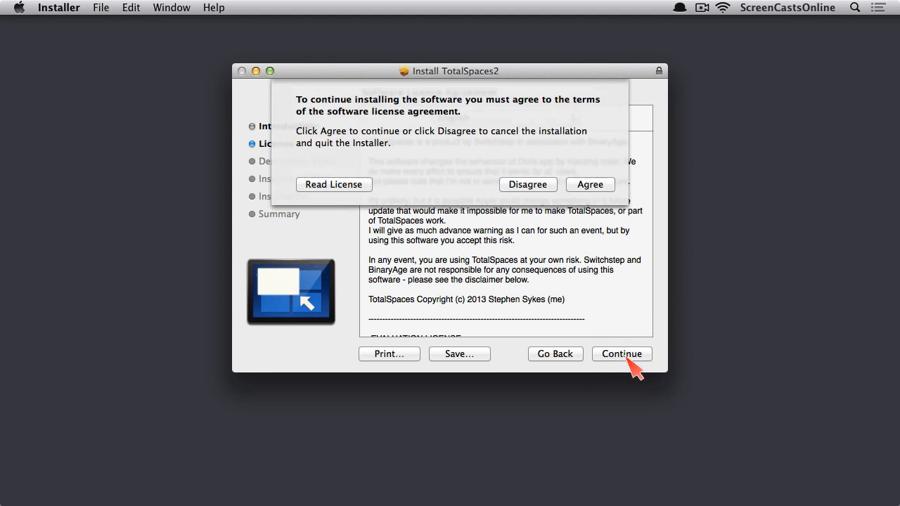
left_click(589, 185)
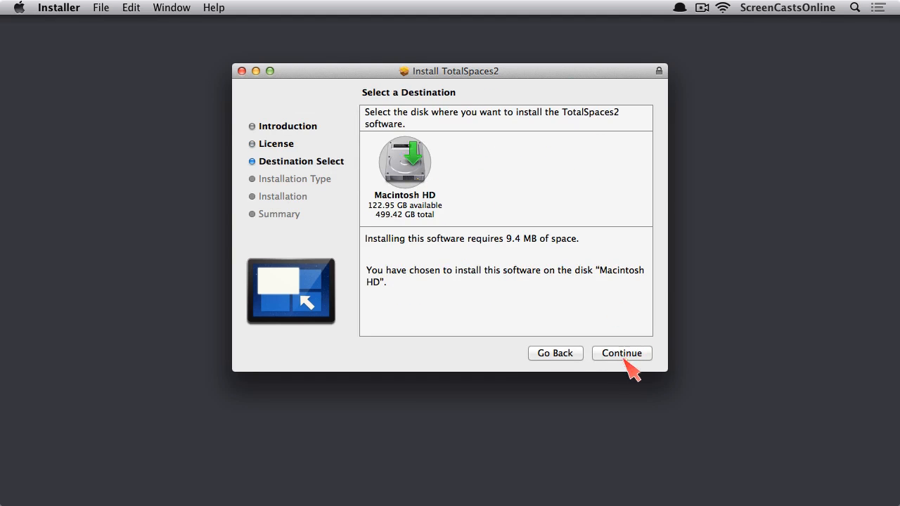
left_click(622, 353)
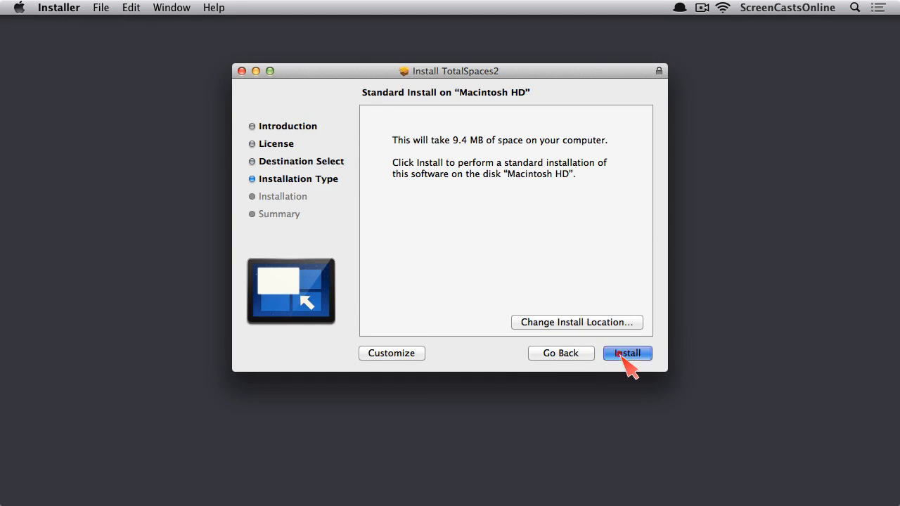
left_click(627, 353)
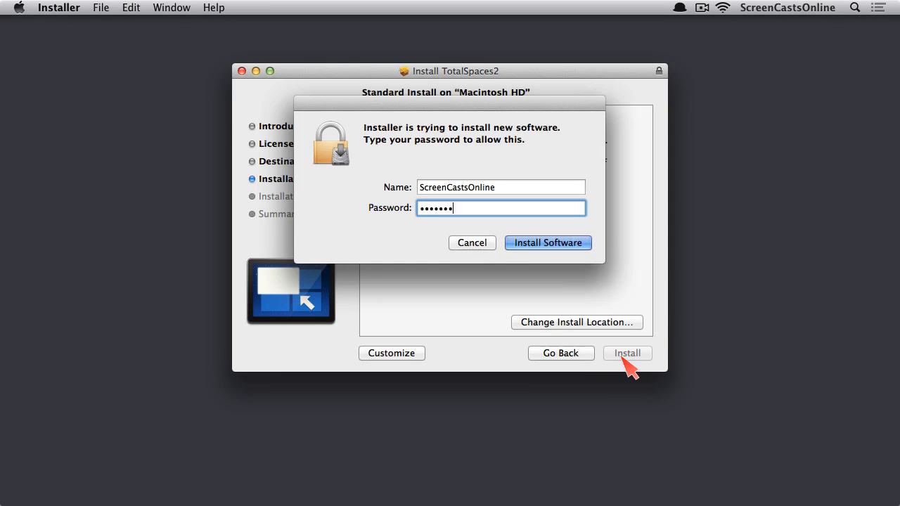
left_click(547, 243)
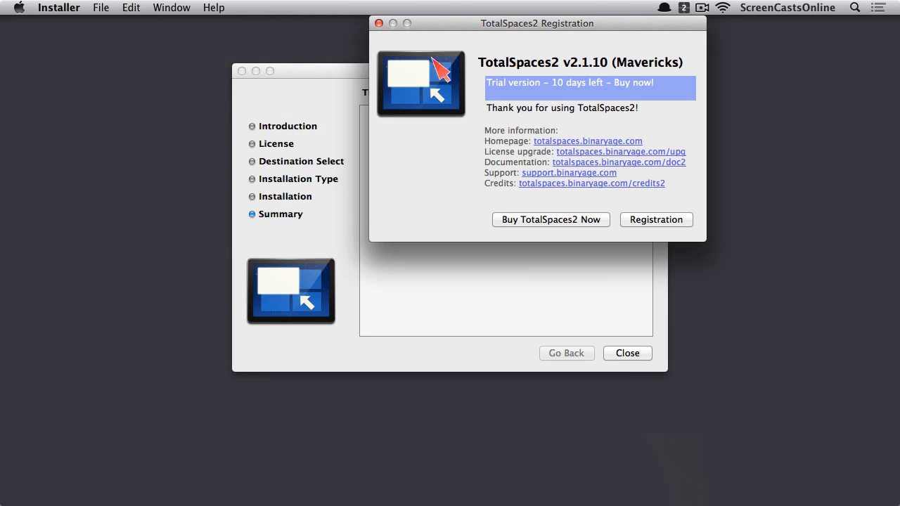
left_click_drag(536, 24, 436, 73)
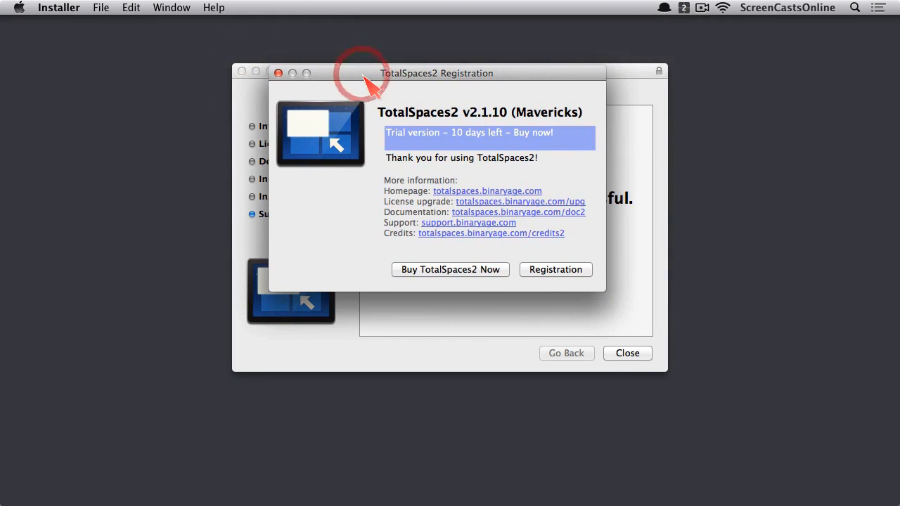
mouse_move(594, 274)
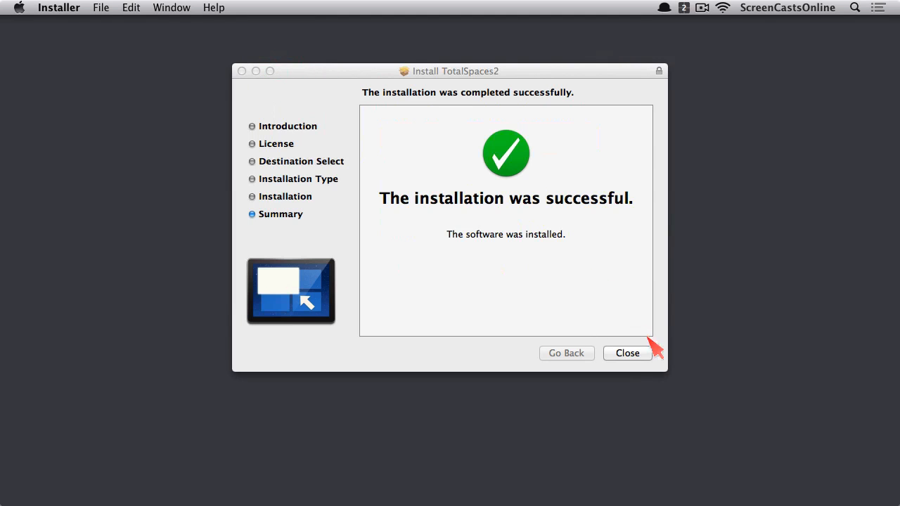
left_click(627, 352)
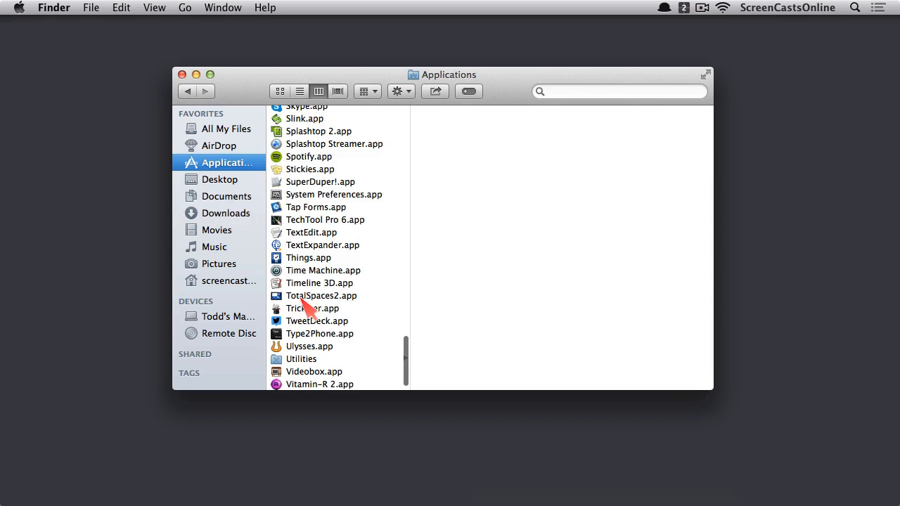
Step: Launch TotalSpaces2.app from Applications, bringing up its Preferences with a 2-by-3 desktop grid
double_click(315, 296)
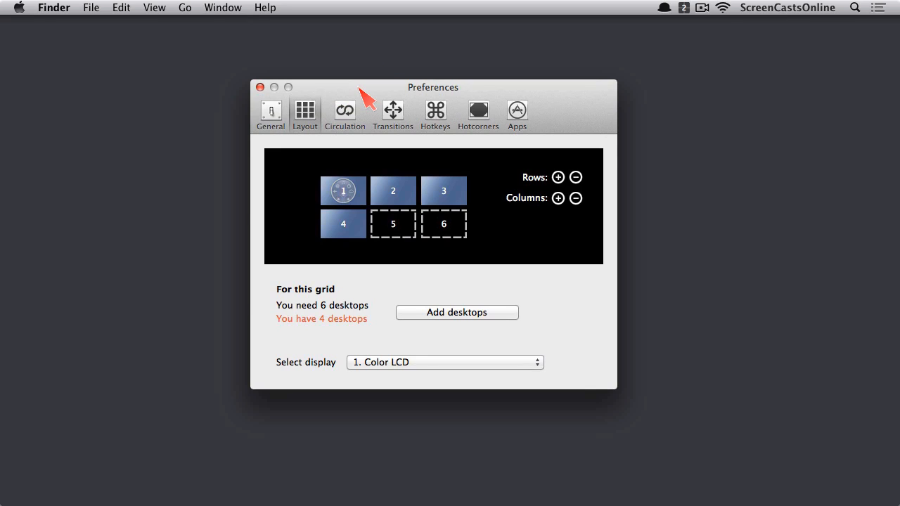
mouse_move(666, 76)
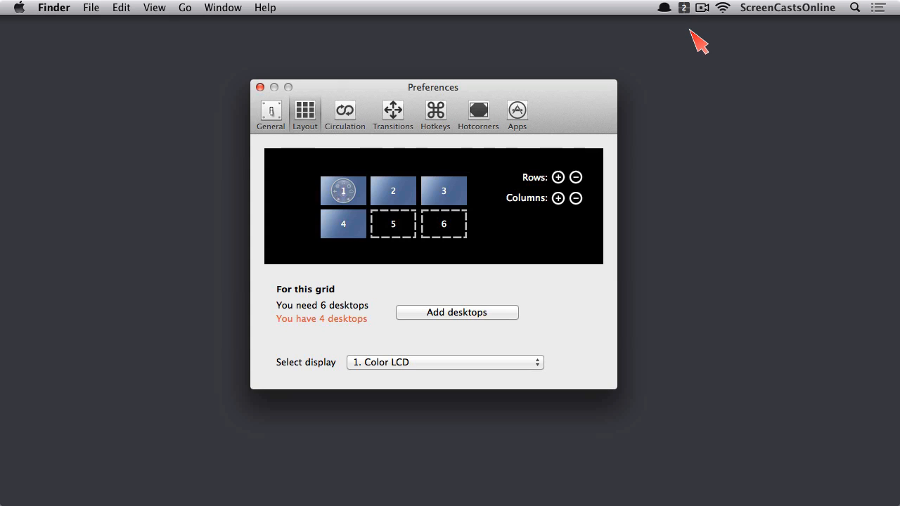
mouse_move(700, 22)
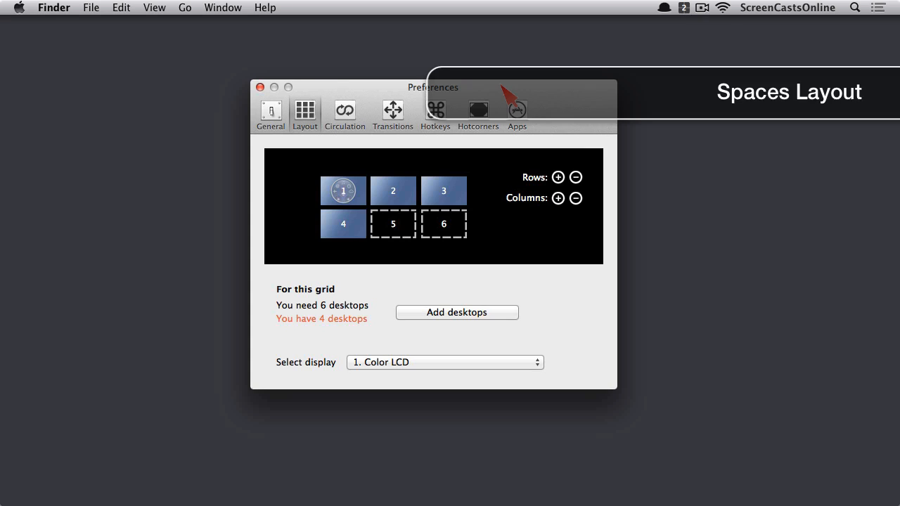
mouse_move(490, 235)
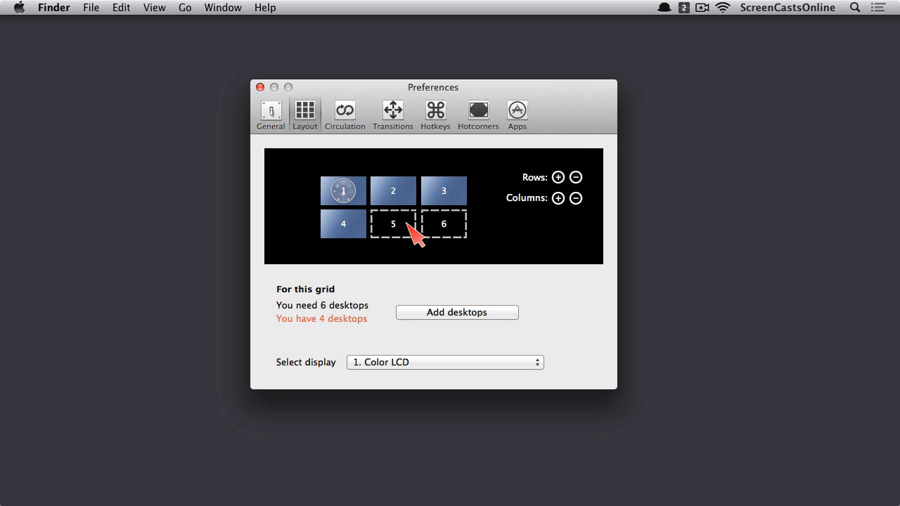
mouse_move(390, 222)
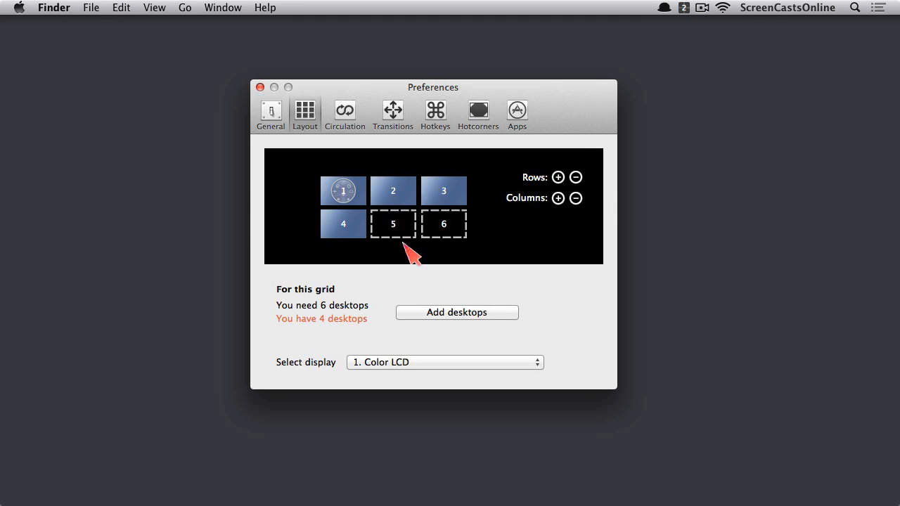
mouse_move(457, 238)
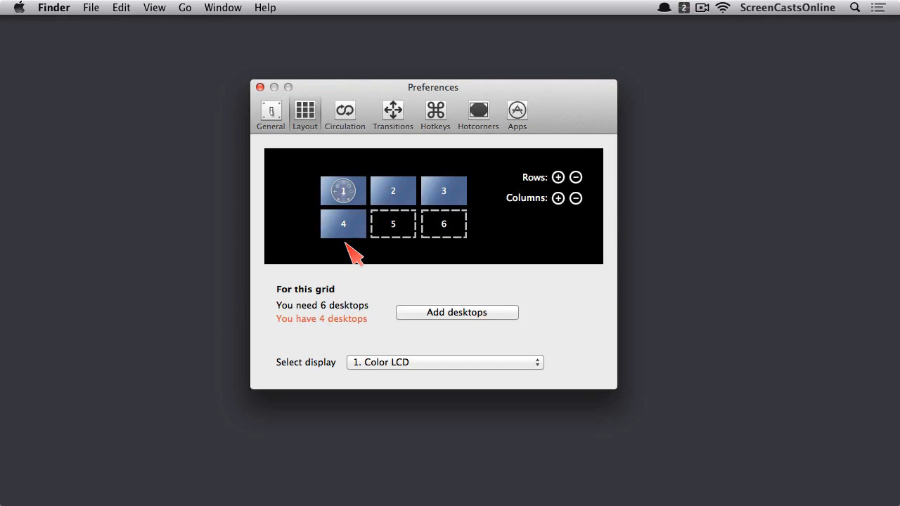
mouse_move(383, 191)
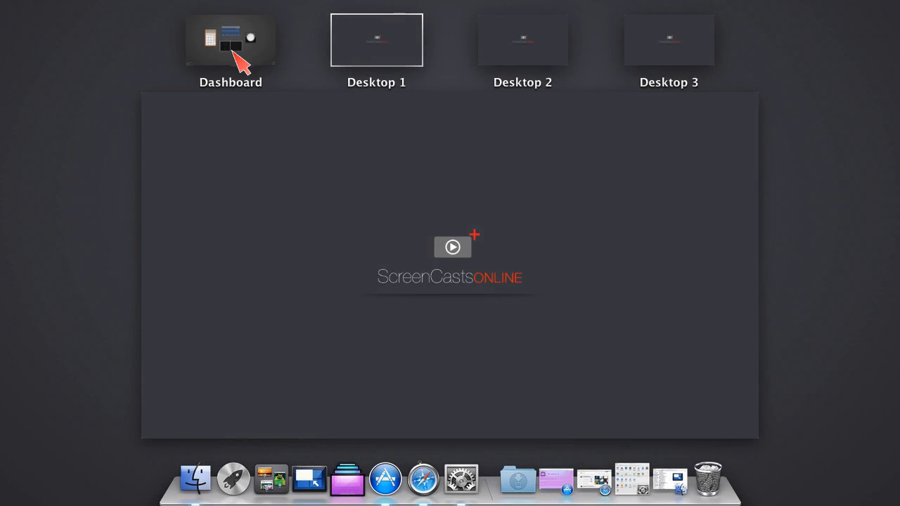
mouse_move(541, 53)
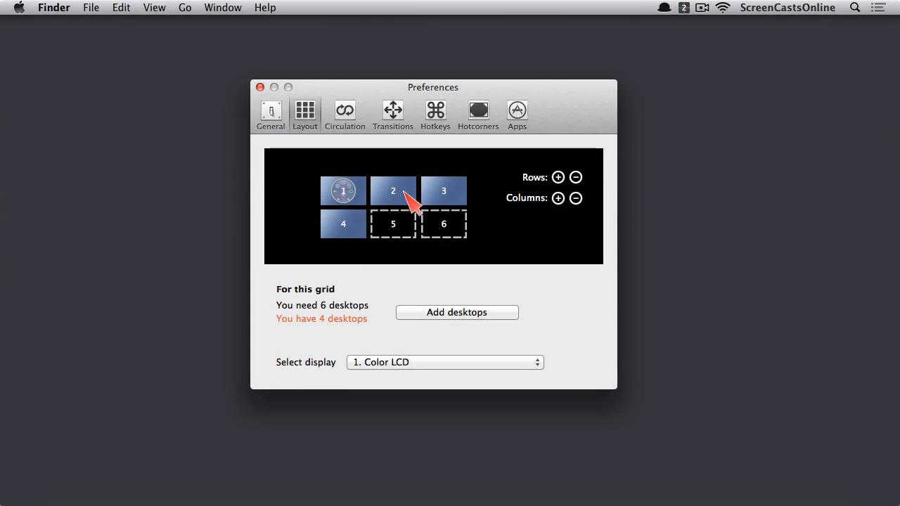
mouse_move(434, 204)
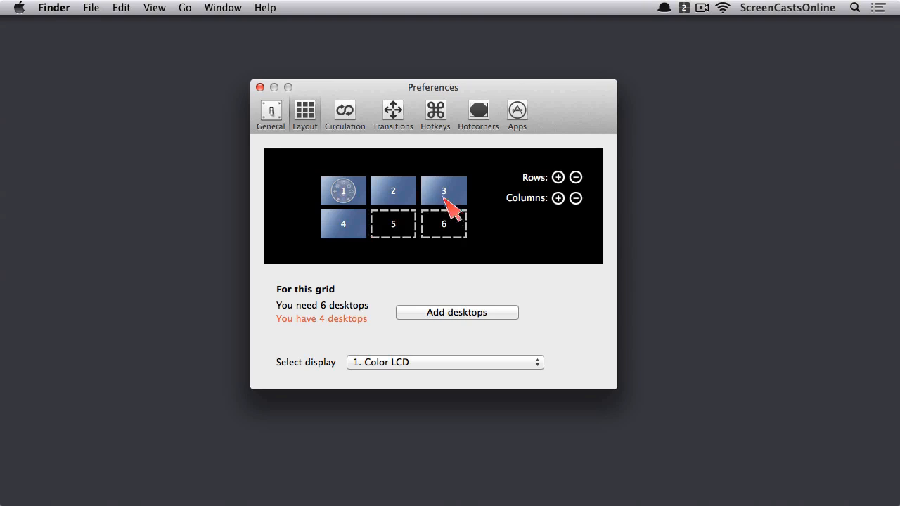
mouse_move(455, 201)
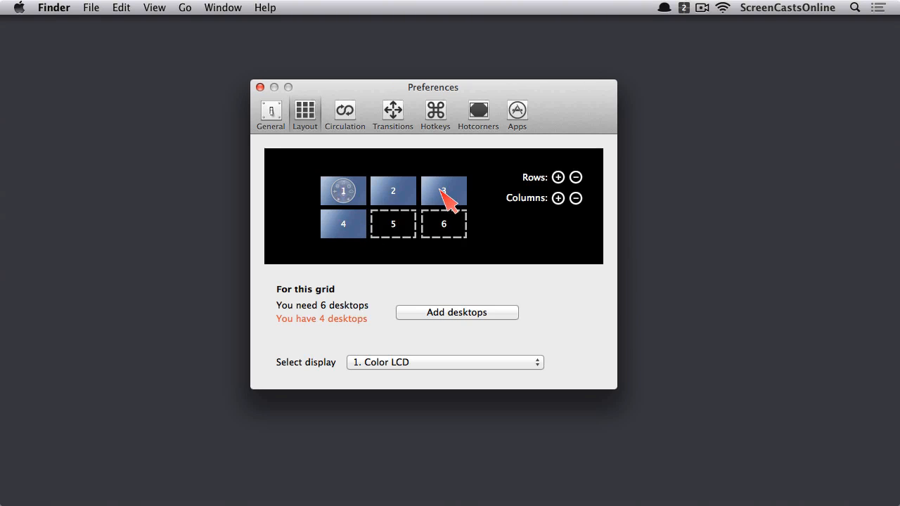
mouse_move(392, 204)
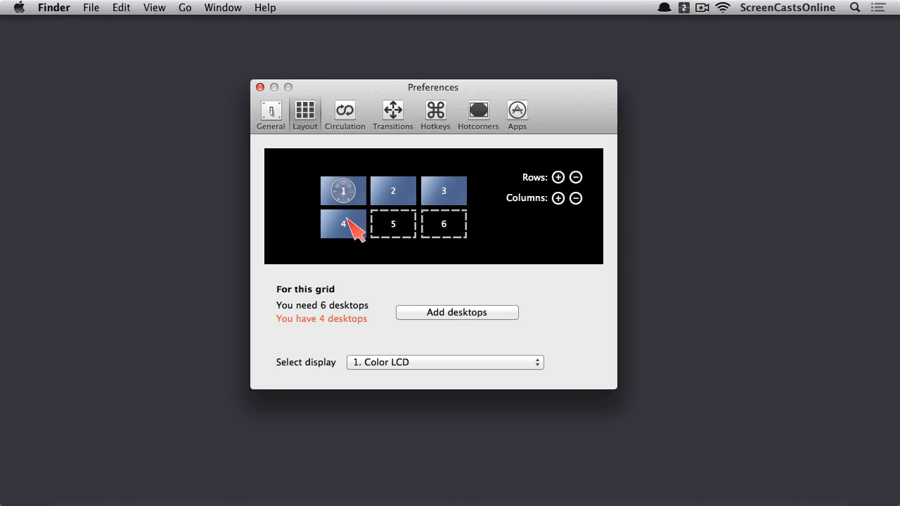
mouse_move(355, 203)
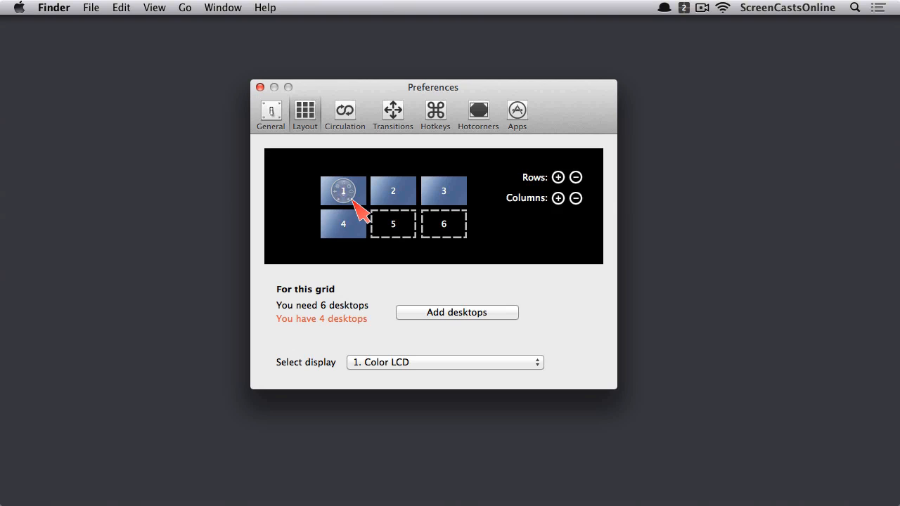
mouse_move(380, 200)
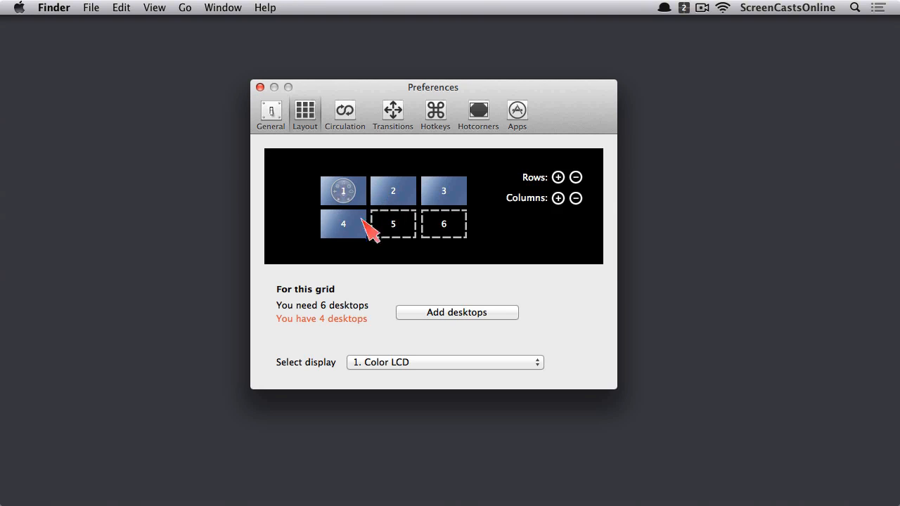
mouse_move(462, 487)
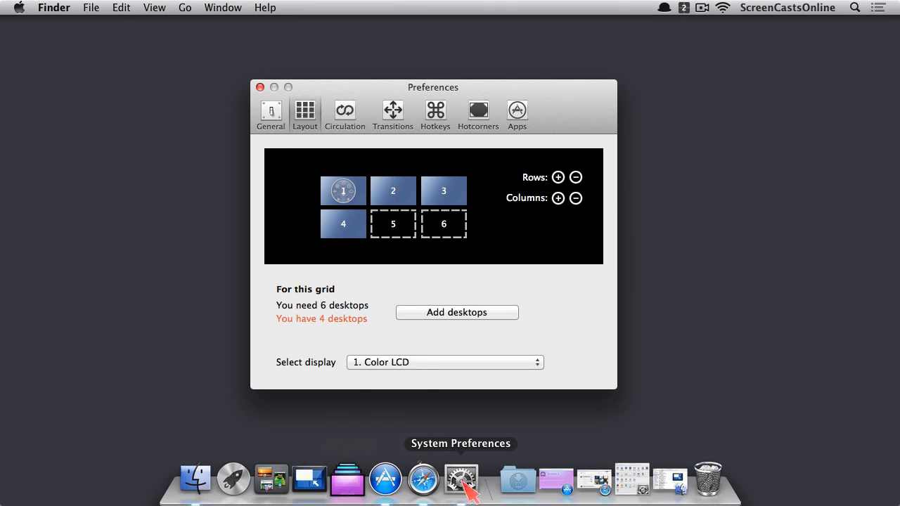
Step: Turn off 'Show Dashboard as a Space' in Mission Control settings and close System Preferences
left_click(459, 474)
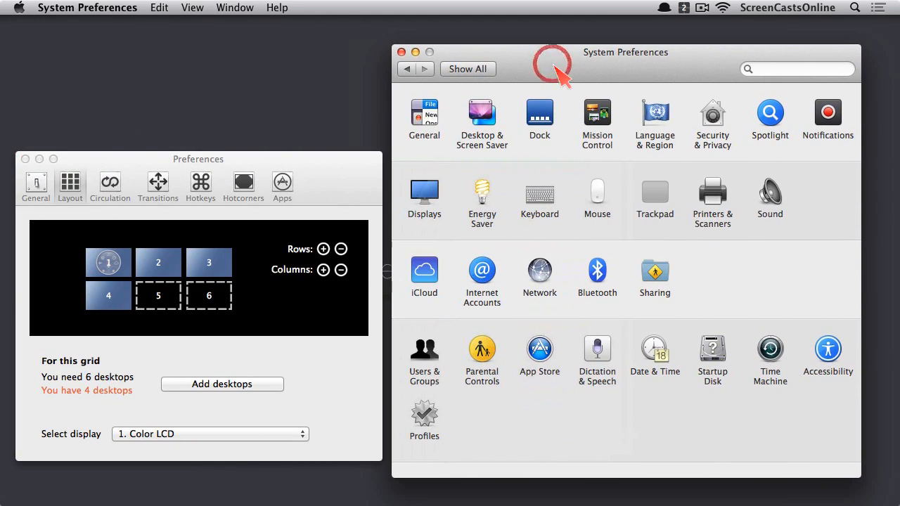
mouse_move(597, 120)
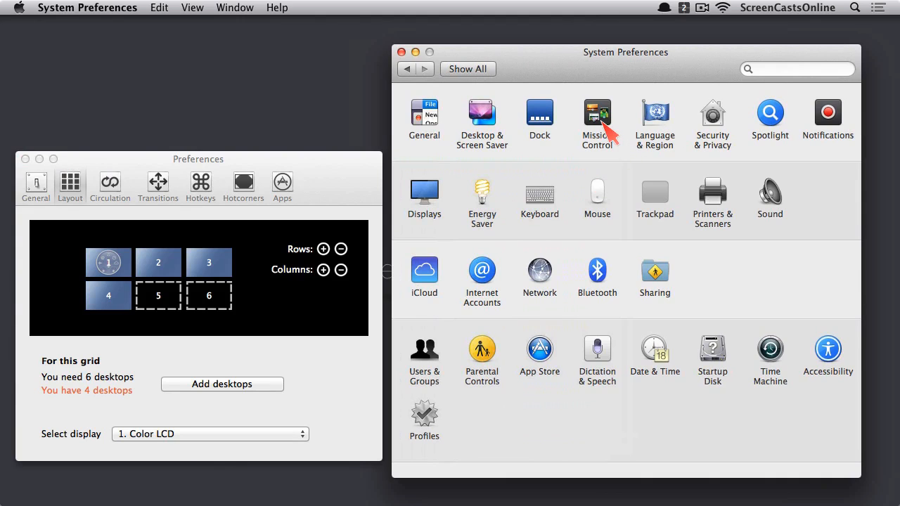
left_click(596, 112)
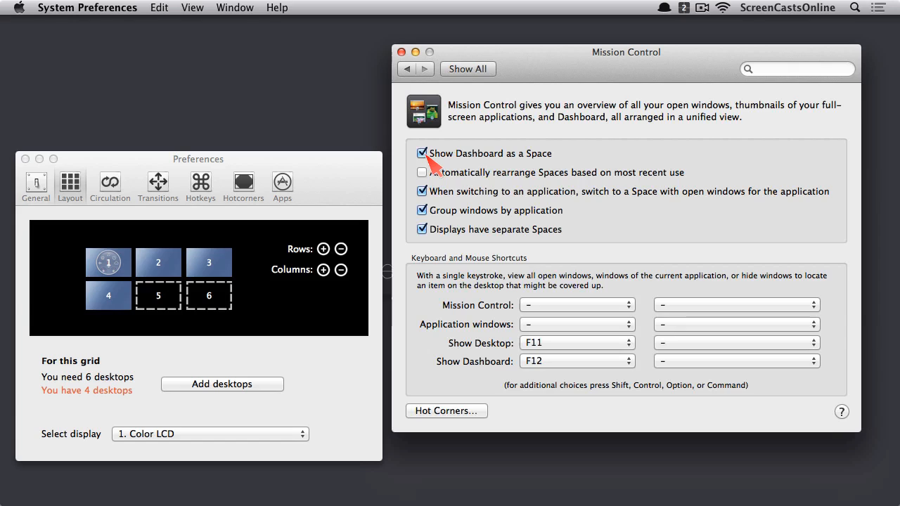
left_click(421, 153)
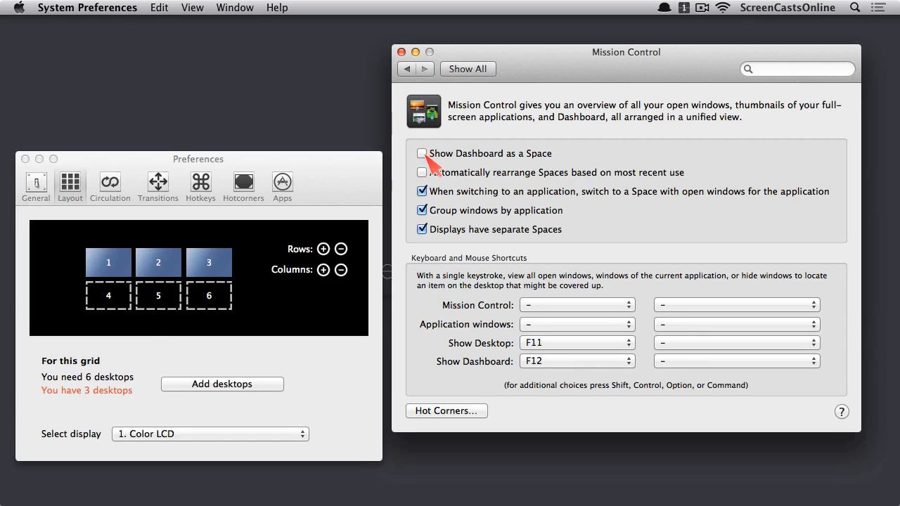
left_click(421, 153)
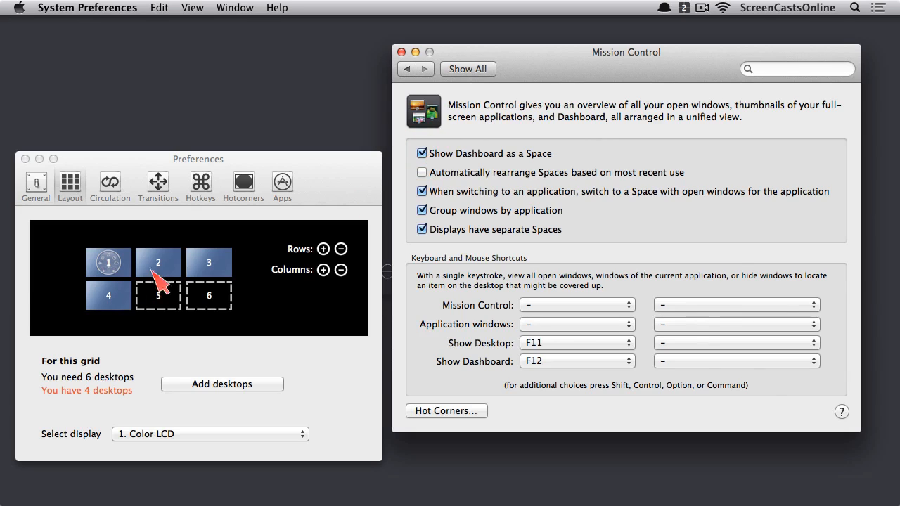
left_click(422, 153)
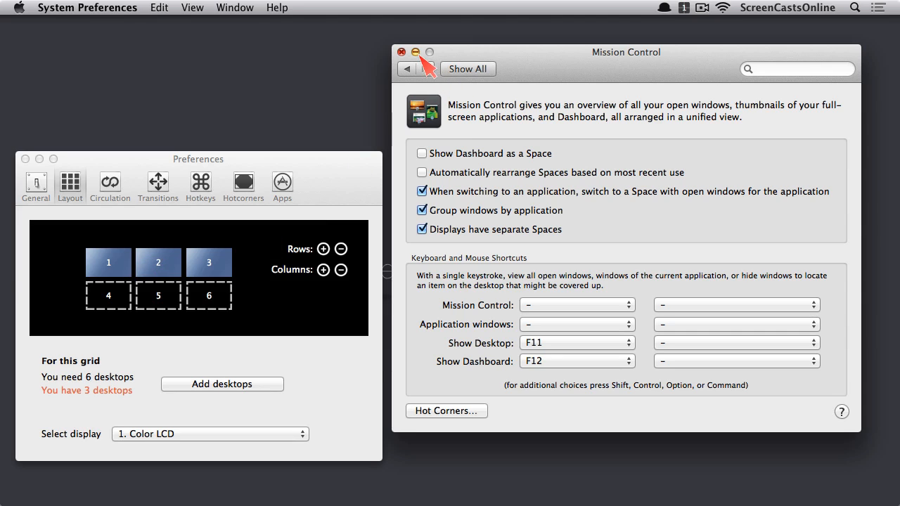
left_click(406, 51)
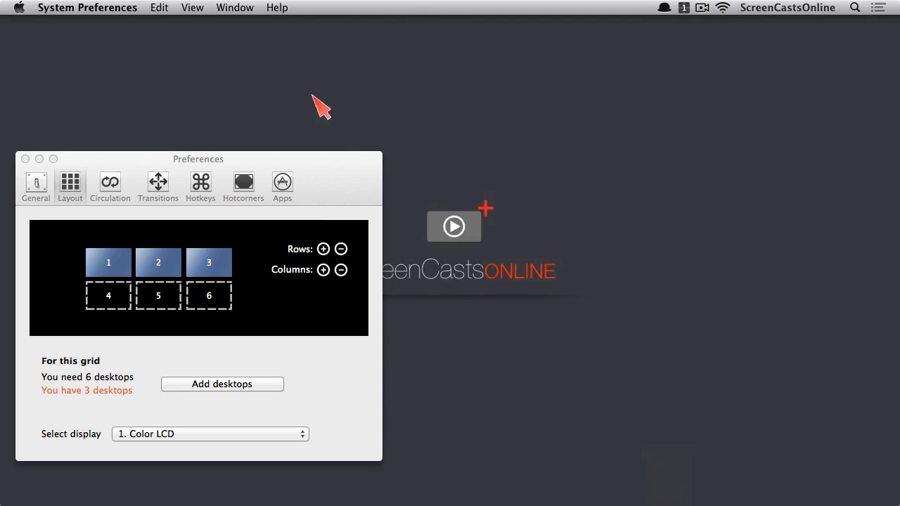